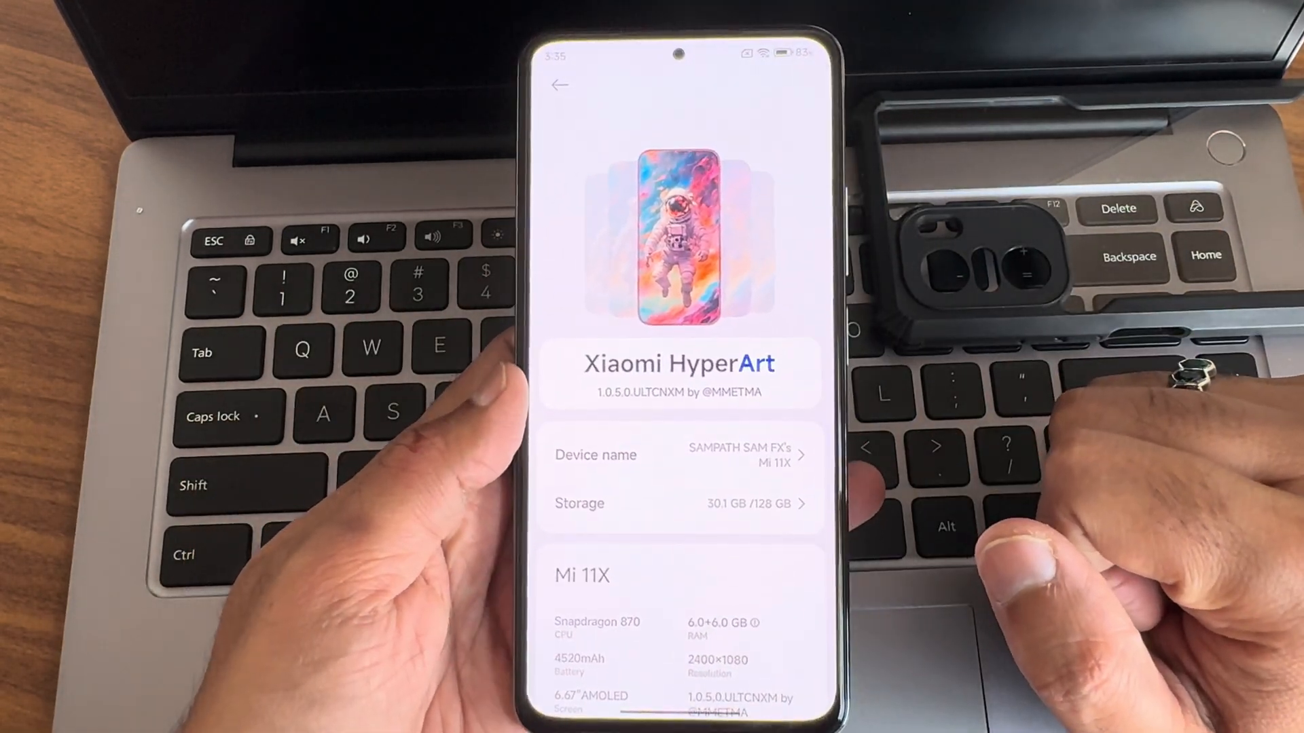
View the Mi 11X's Detailed info and specs, scrolling through OS, Android and kernel versions.
scroll(up, 3)
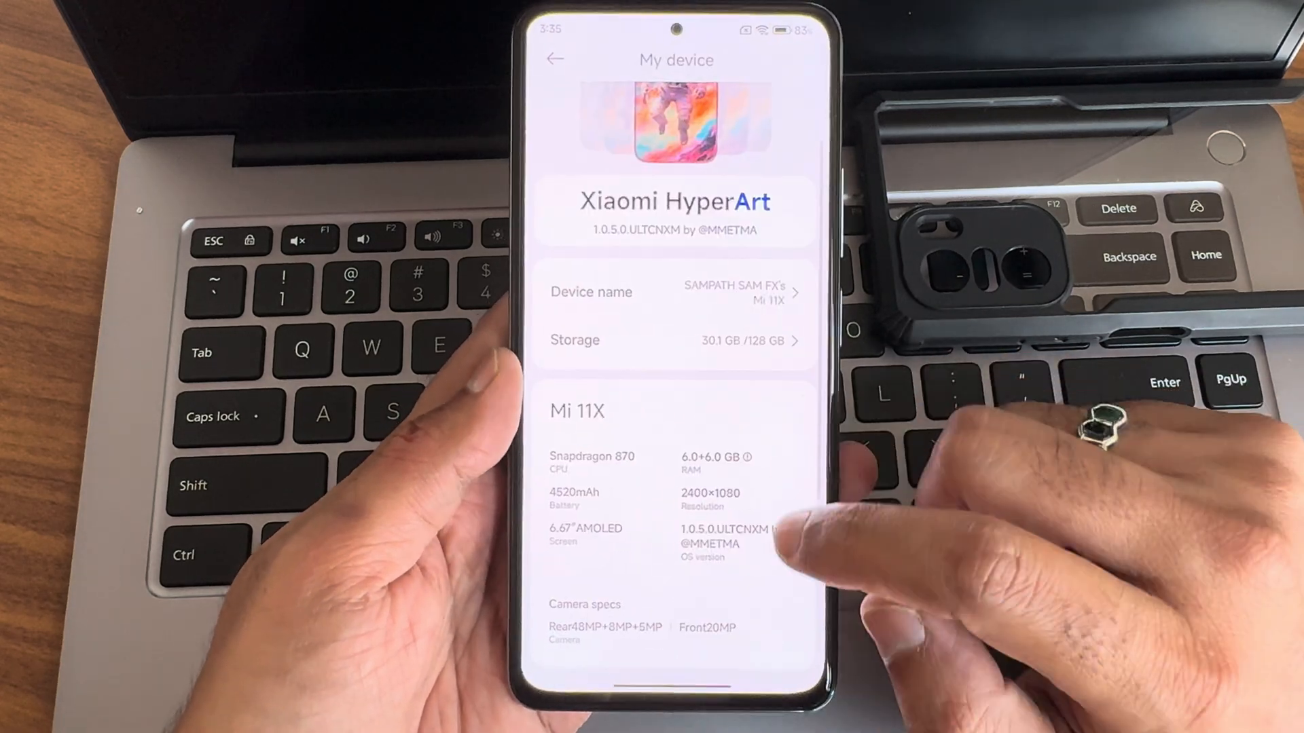
click(675, 540)
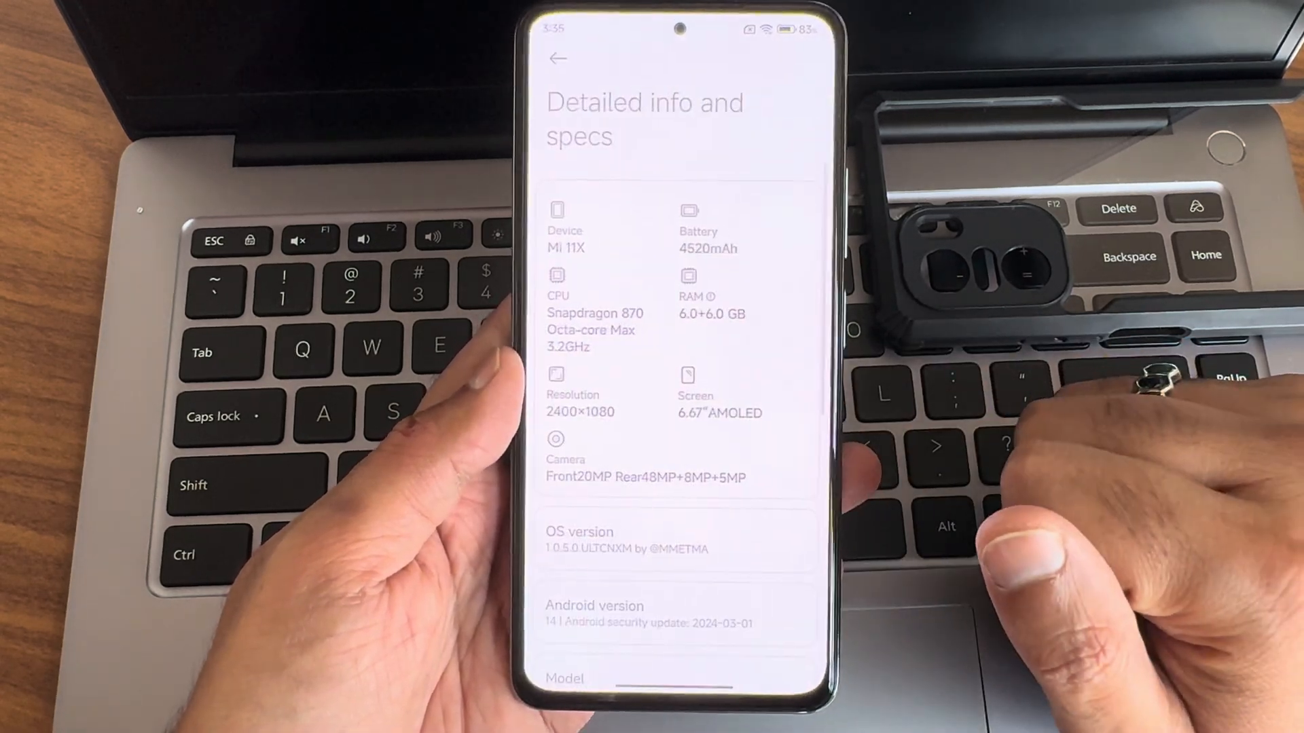
scroll(up, 3)
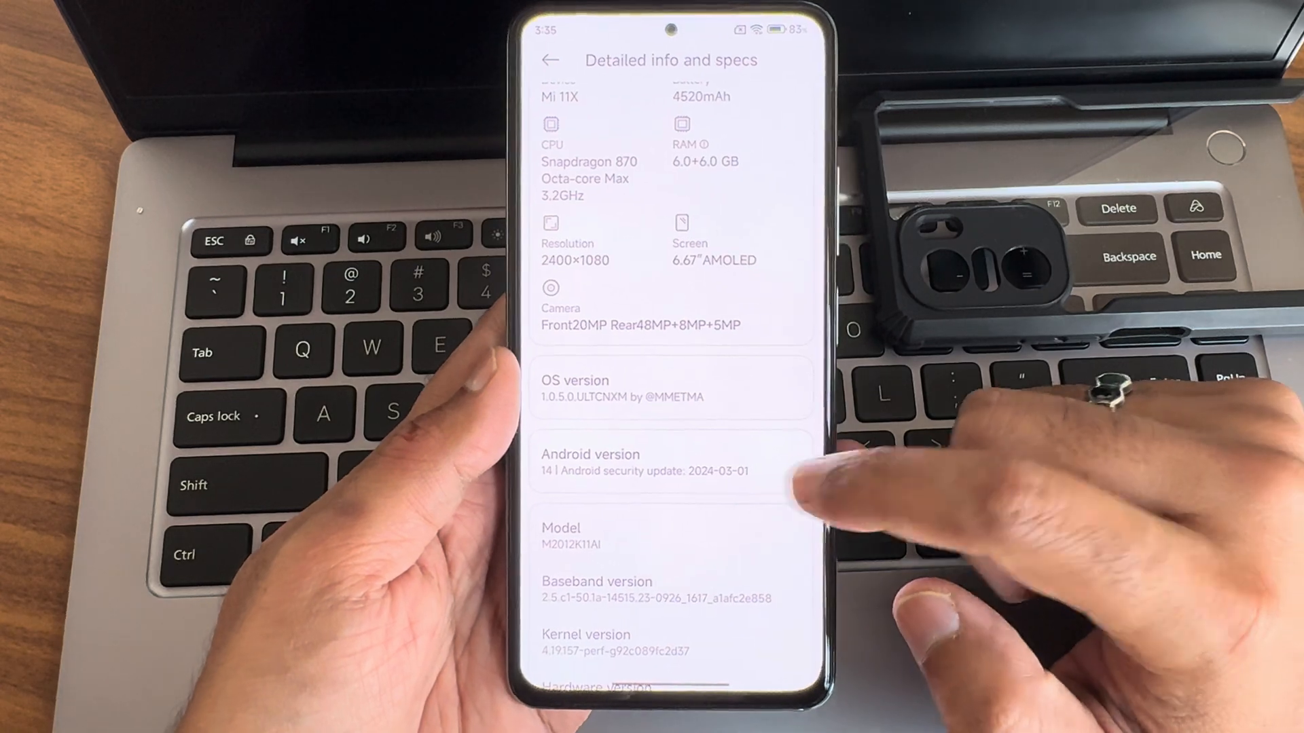
scroll(down, 3)
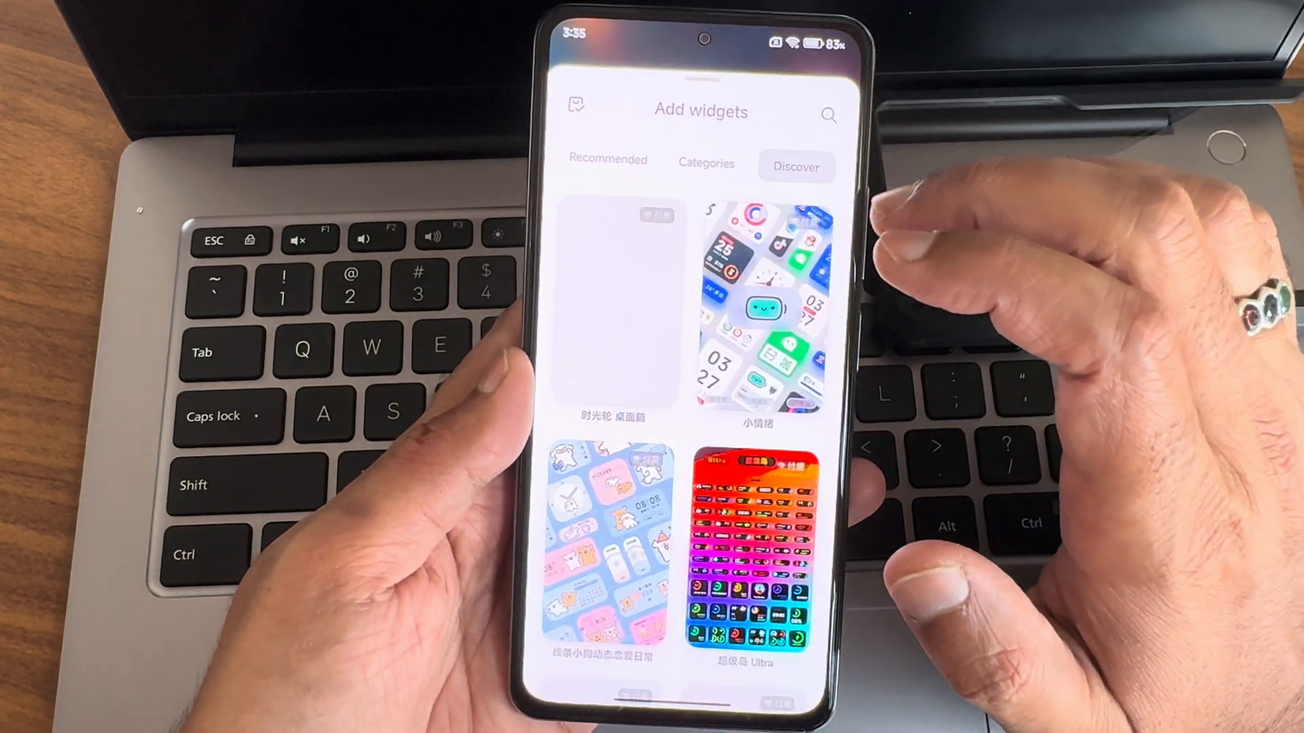
Add the Weather widget from the Recommended widgets to the home screen.
click(597, 153)
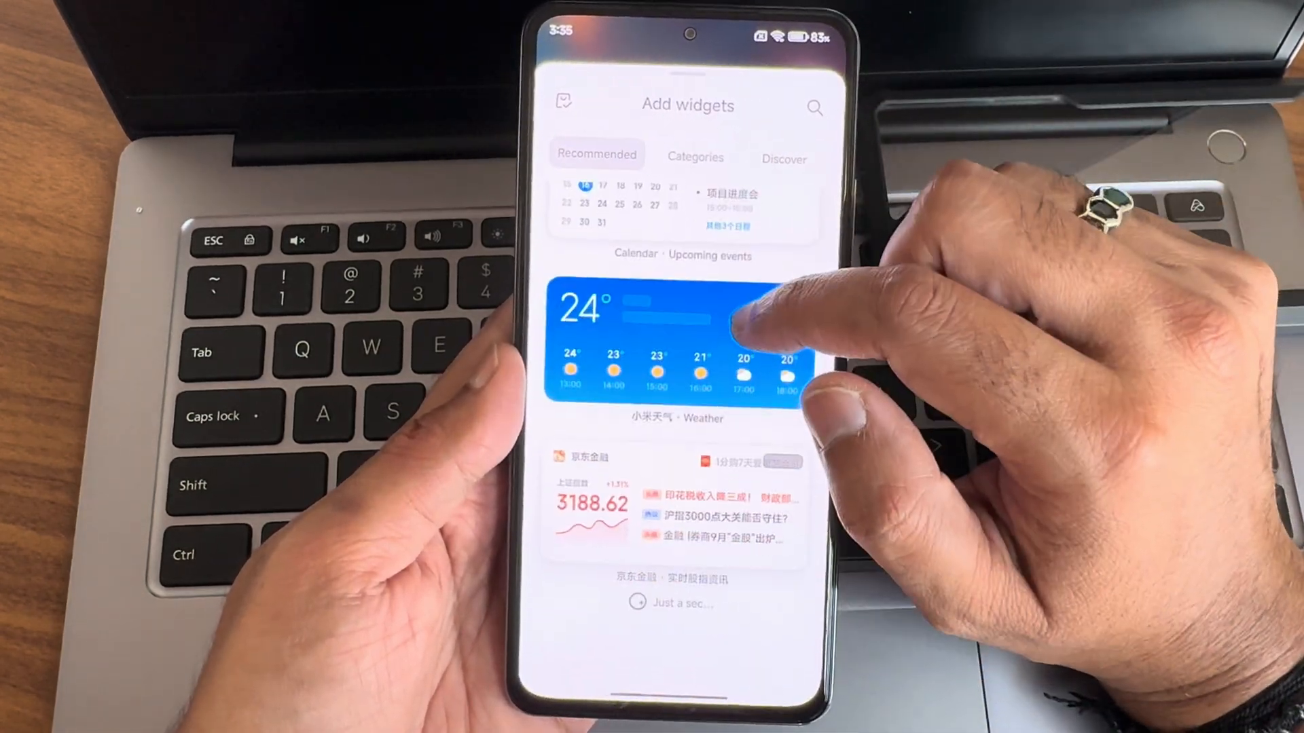
scroll(down, 3)
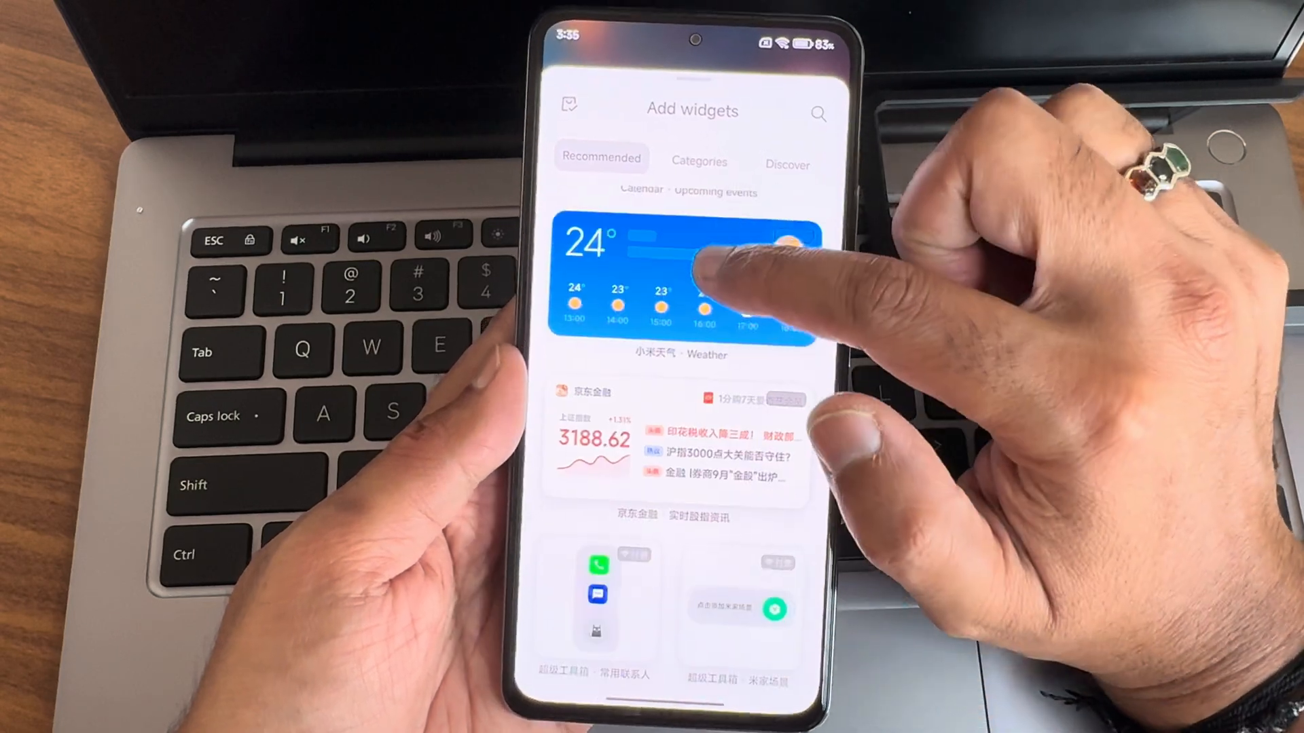
click(691, 282)
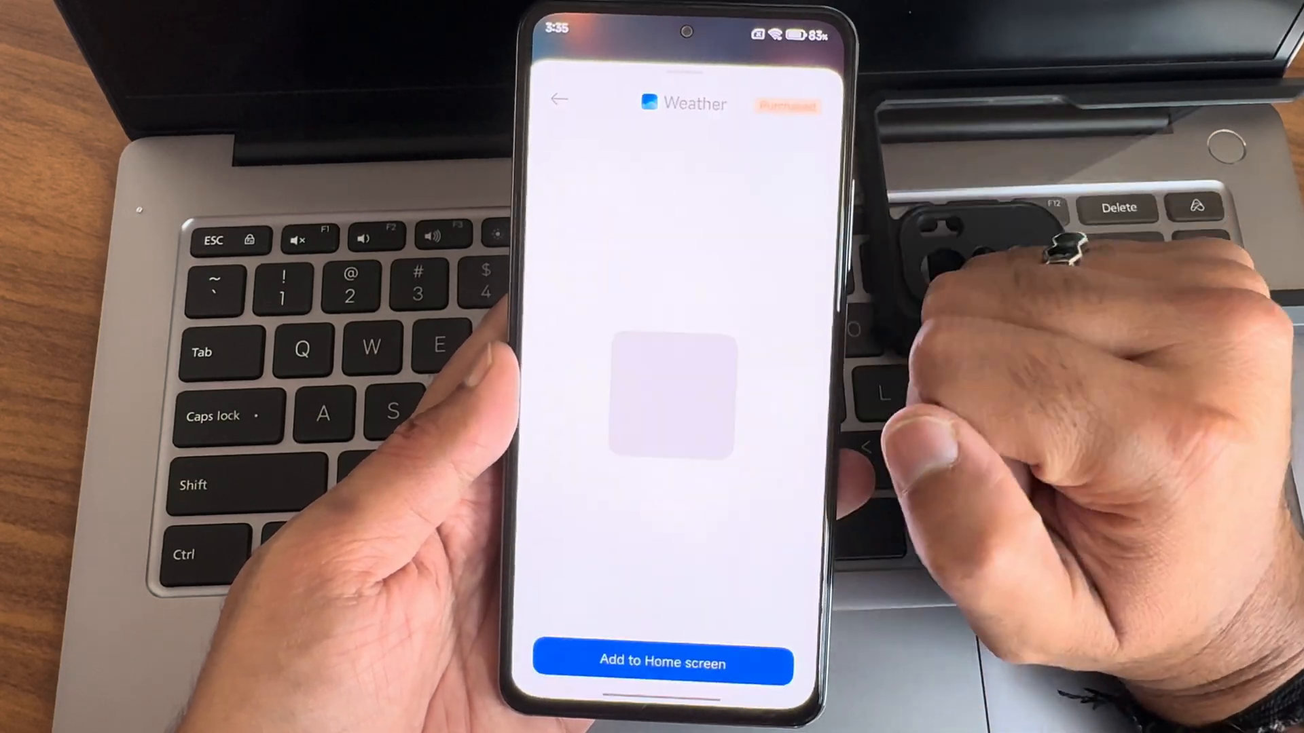
click(659, 663)
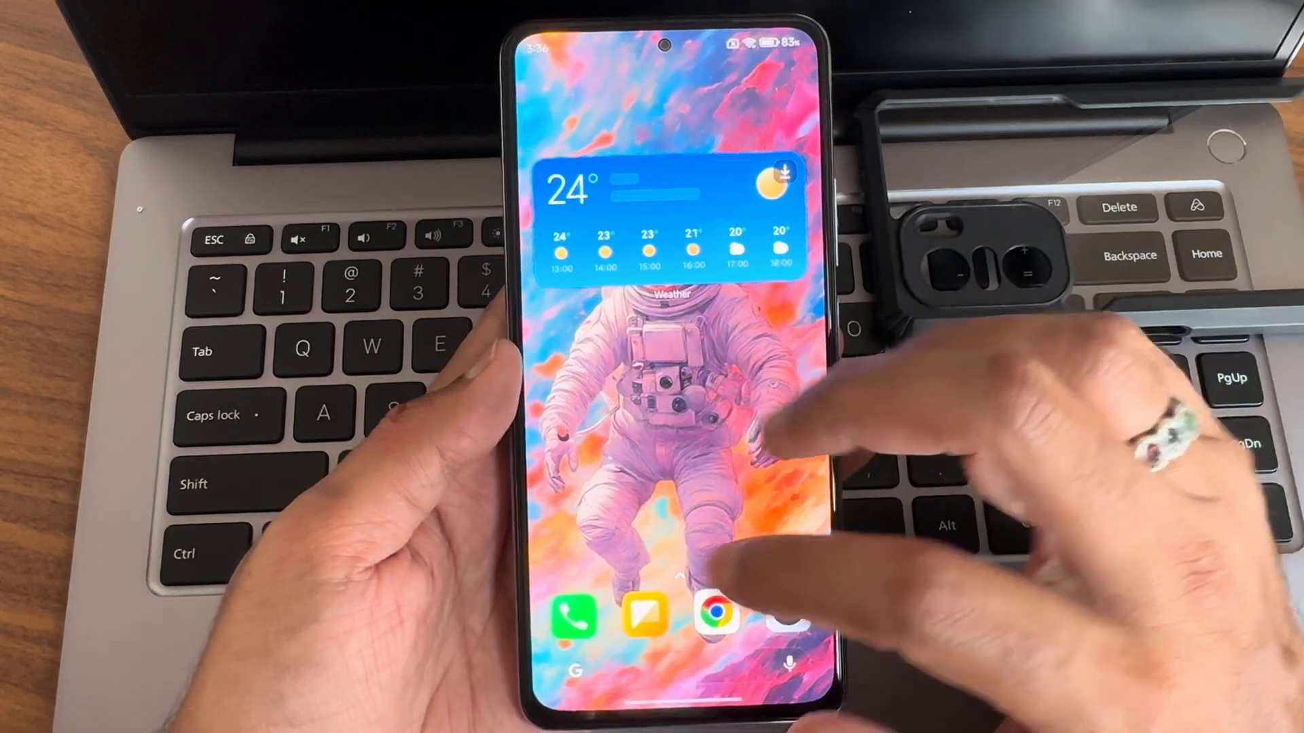
Check the dialer's call recording toggles and go back to Advanced settings.
click(573, 616)
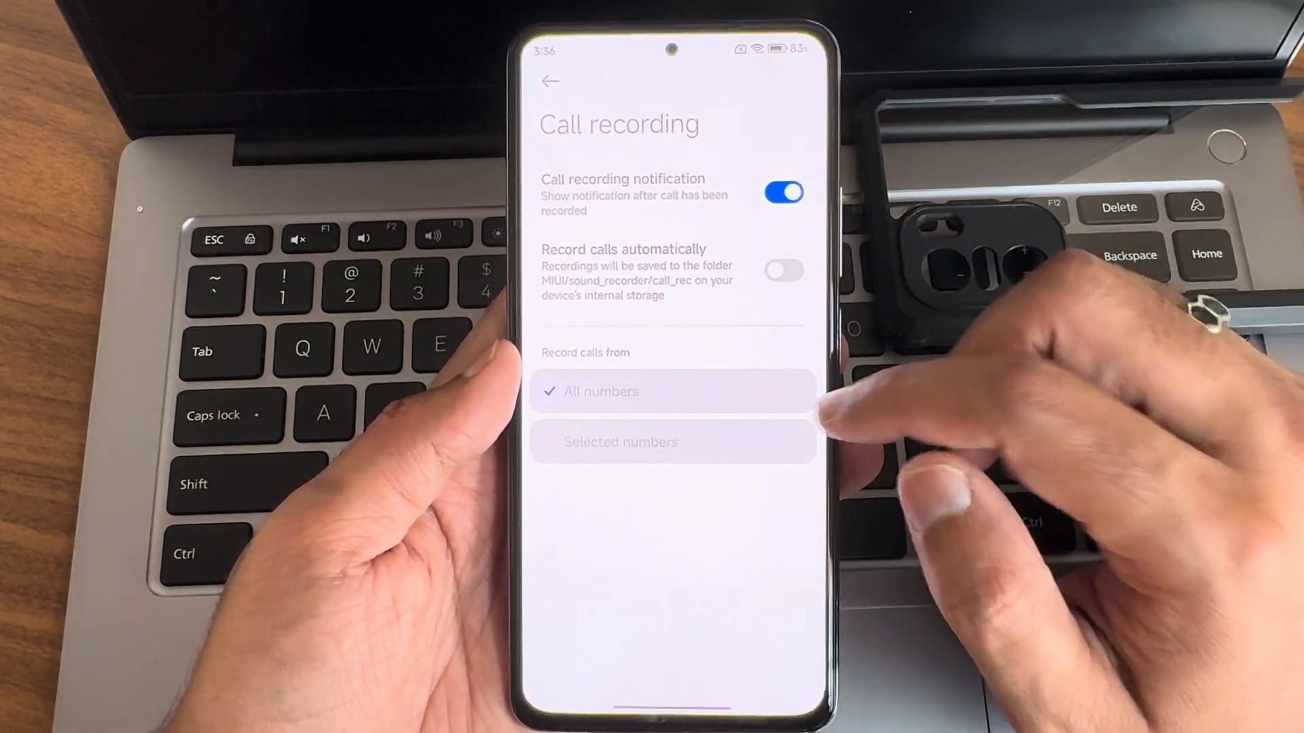
click(550, 80)
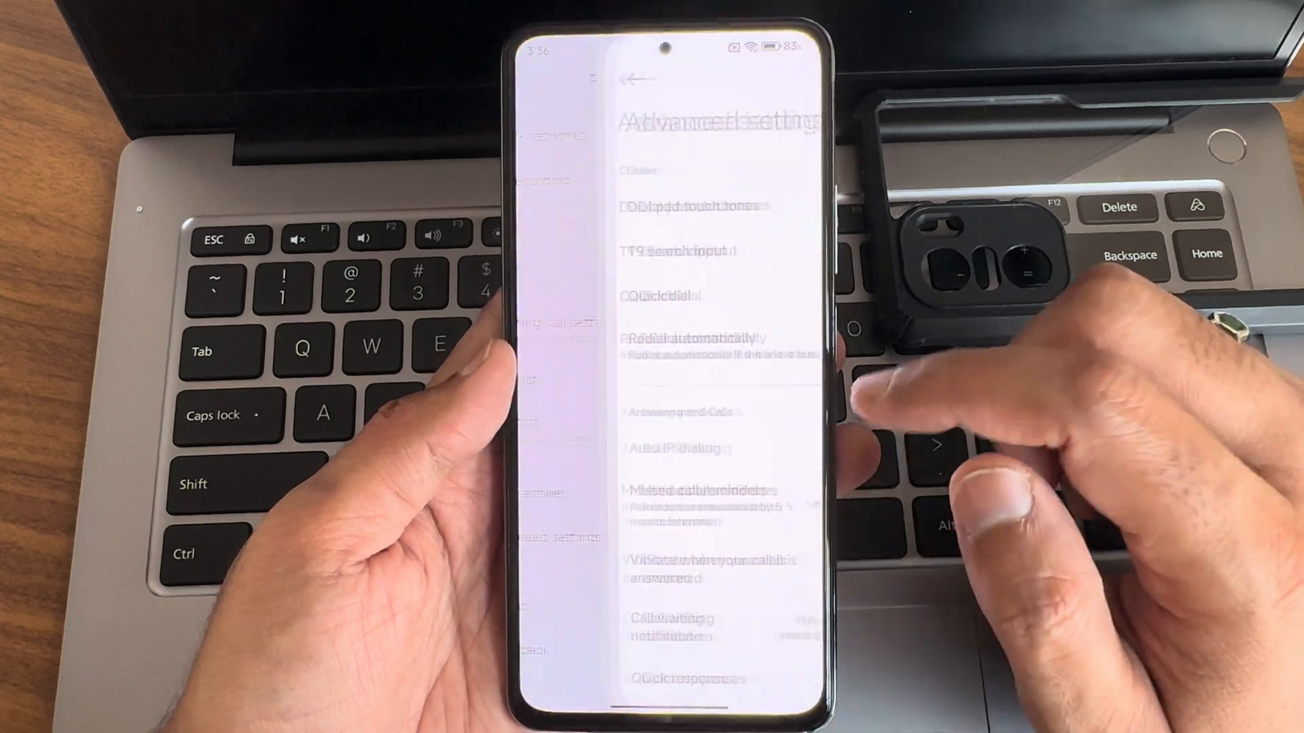
click(637, 79)
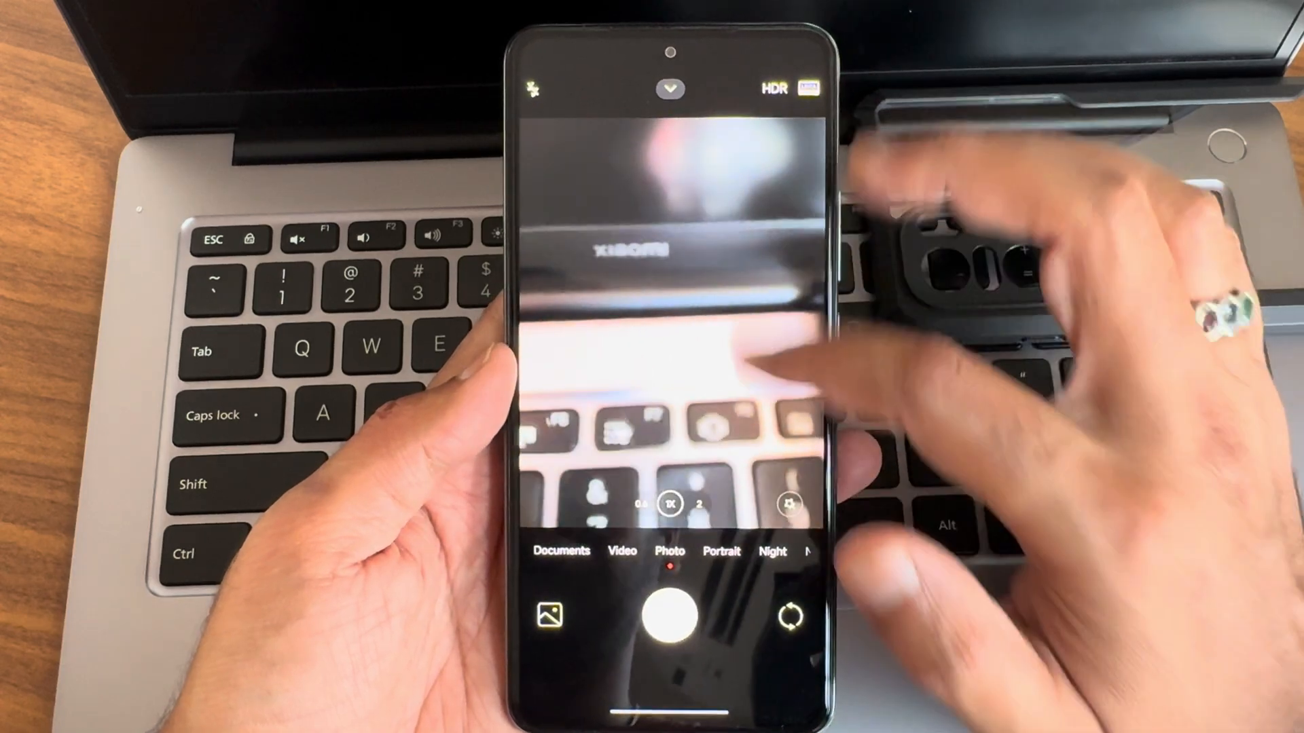
Reveal the camera's quick settings panel with timer, voice shutter and watermark.
click(670, 90)
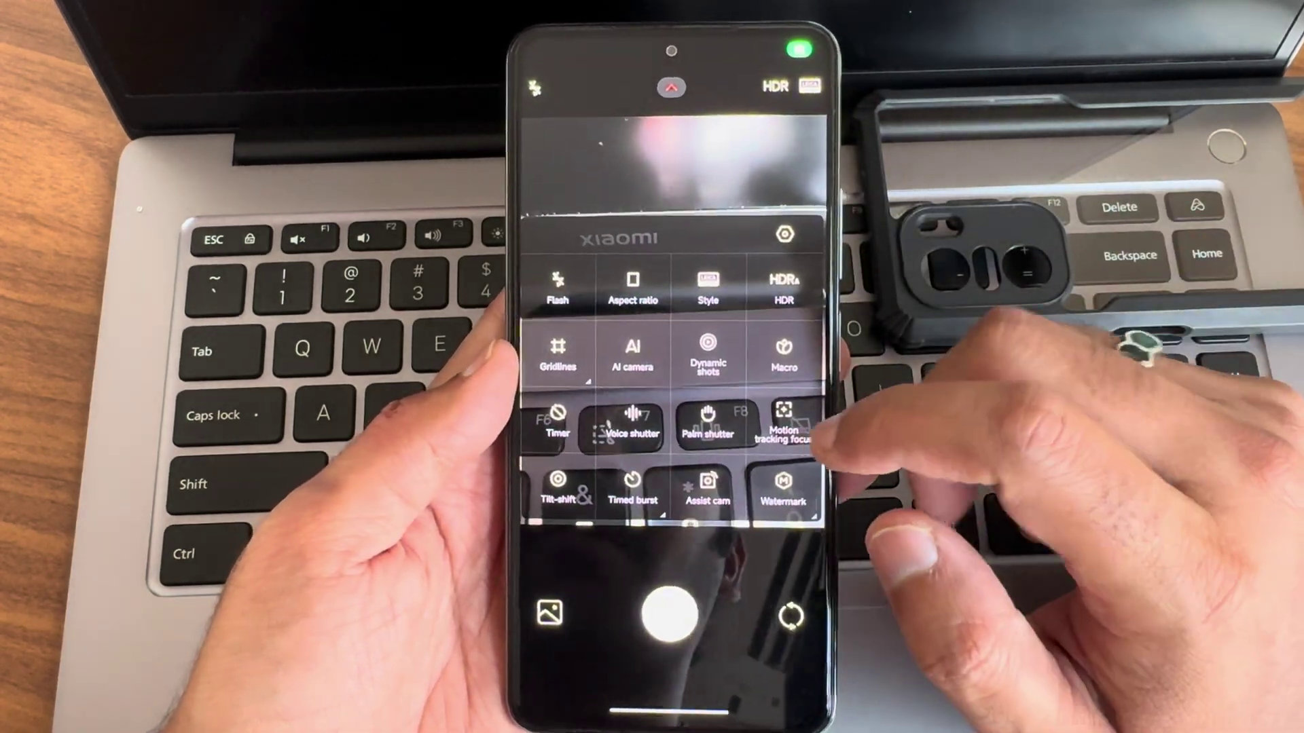
click(669, 87)
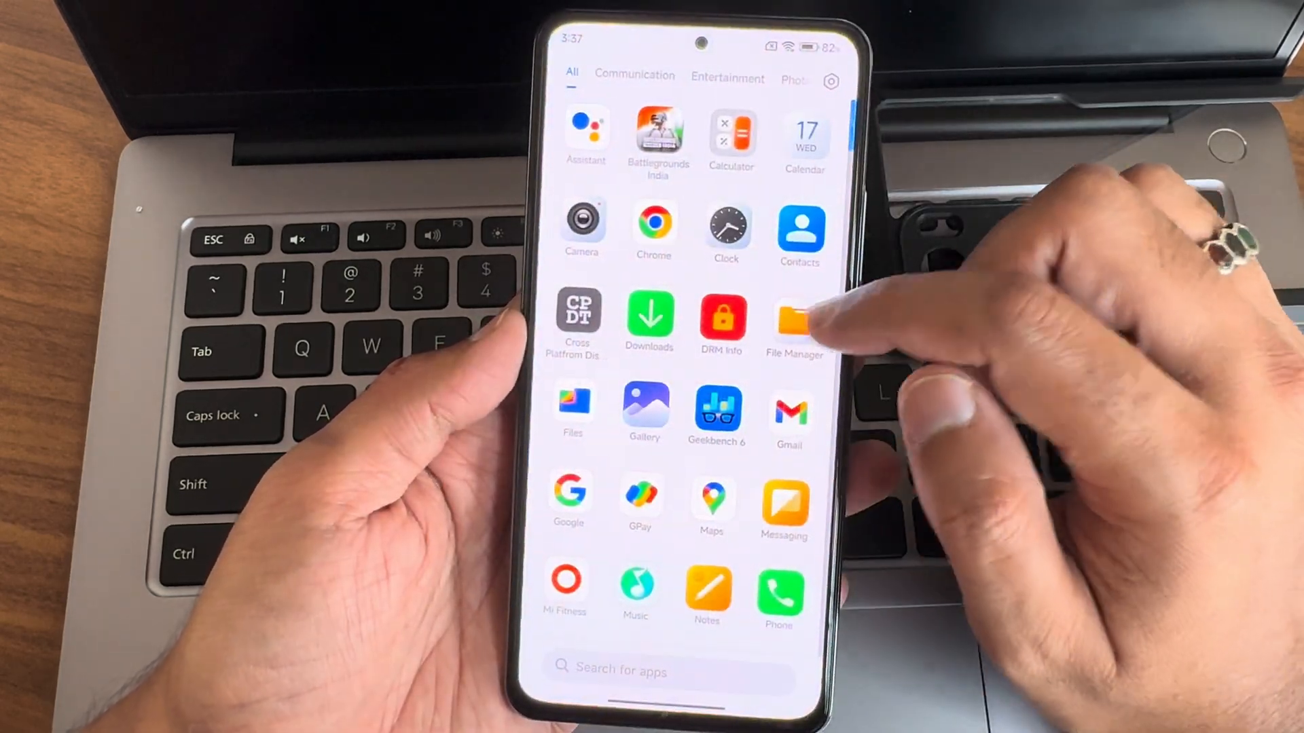
Launch the antutu .apk from File Manager's Recent files, reaching Install unknown apps.
click(795, 320)
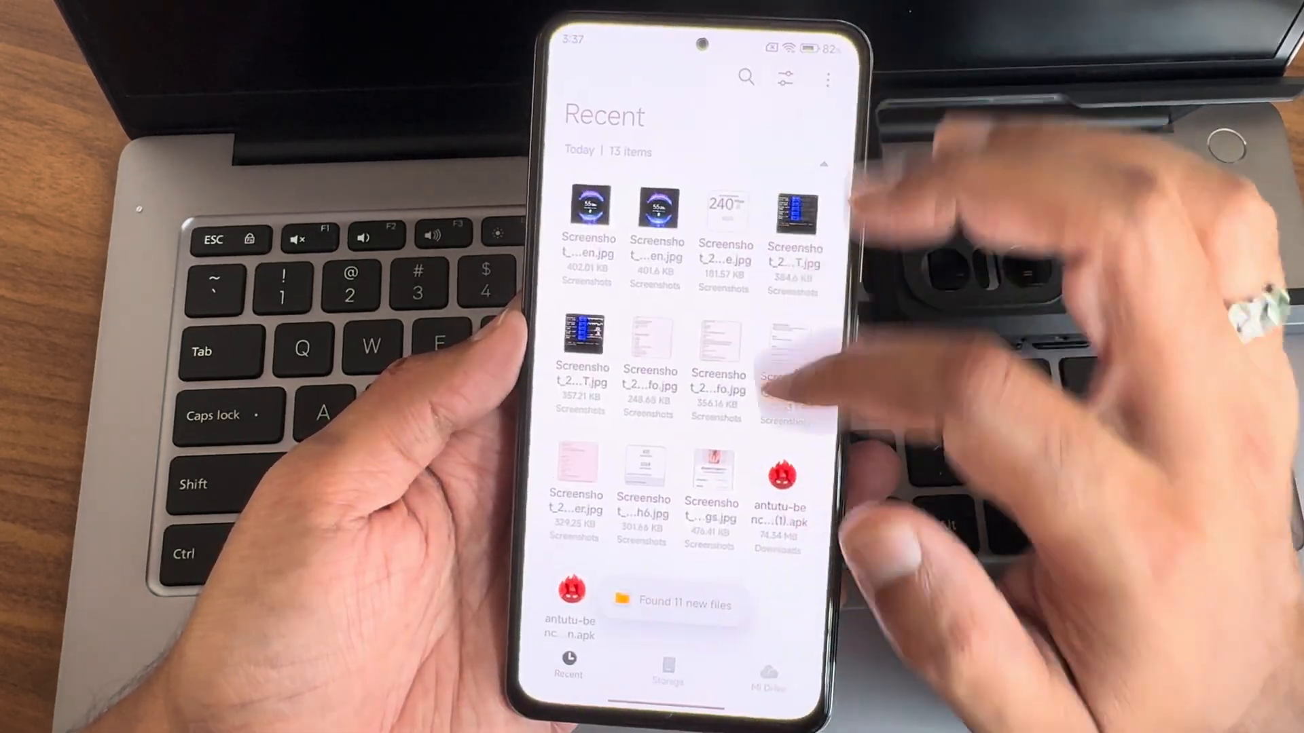
click(779, 478)
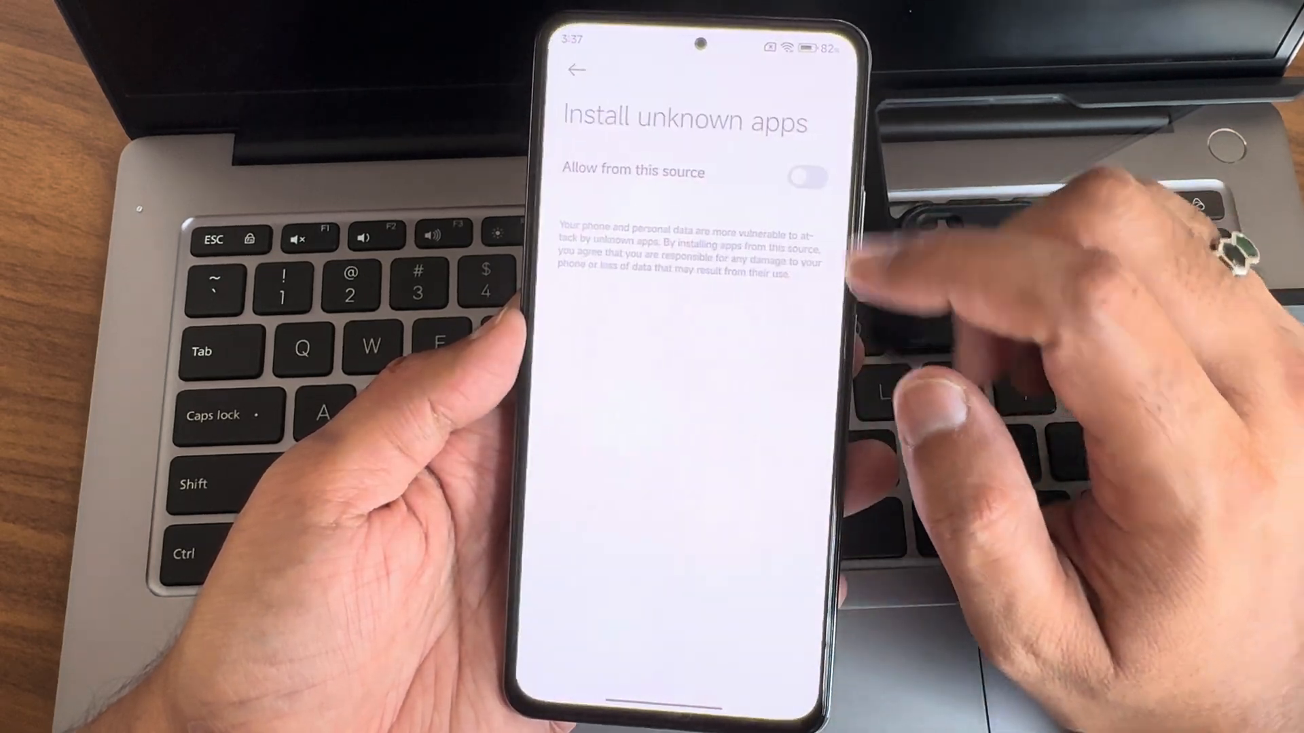
click(802, 175)
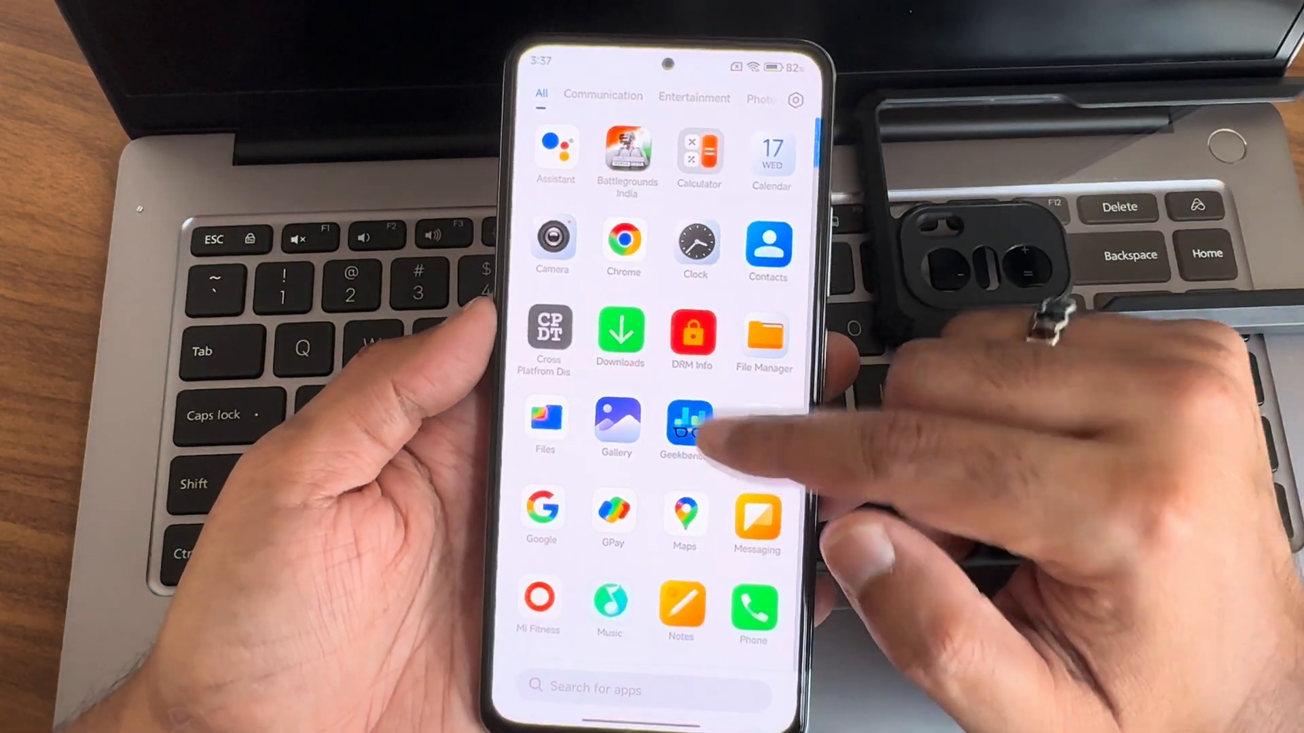
Browse the app drawer and launch Recorder to its permissions welcome screen.
scroll(up, 3)
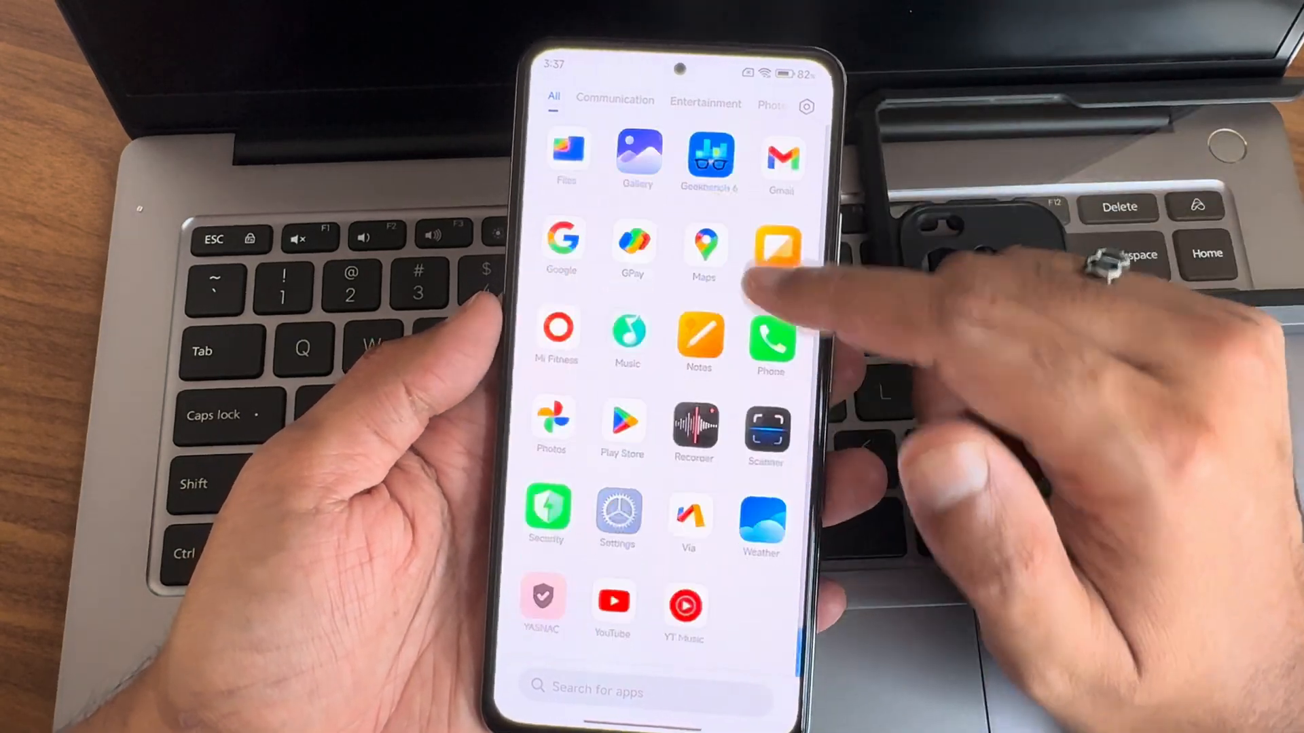
scroll(down, 3)
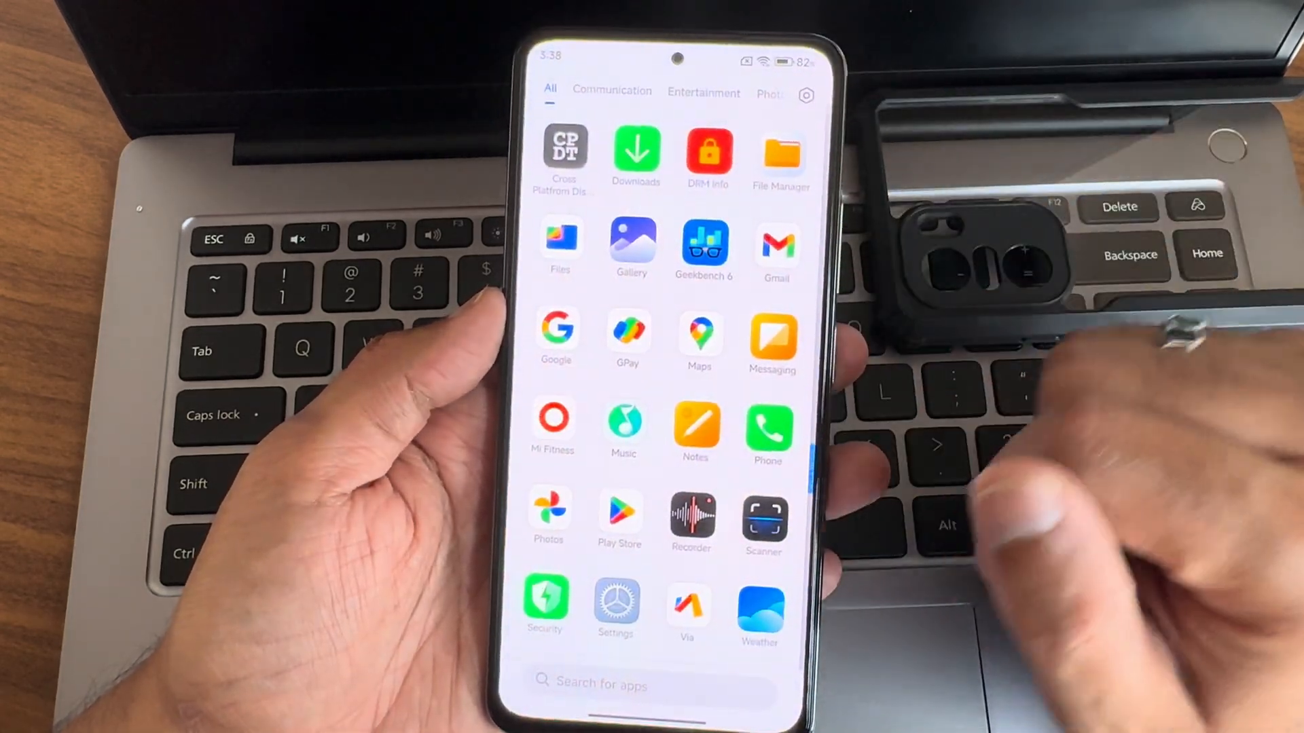
click(691, 520)
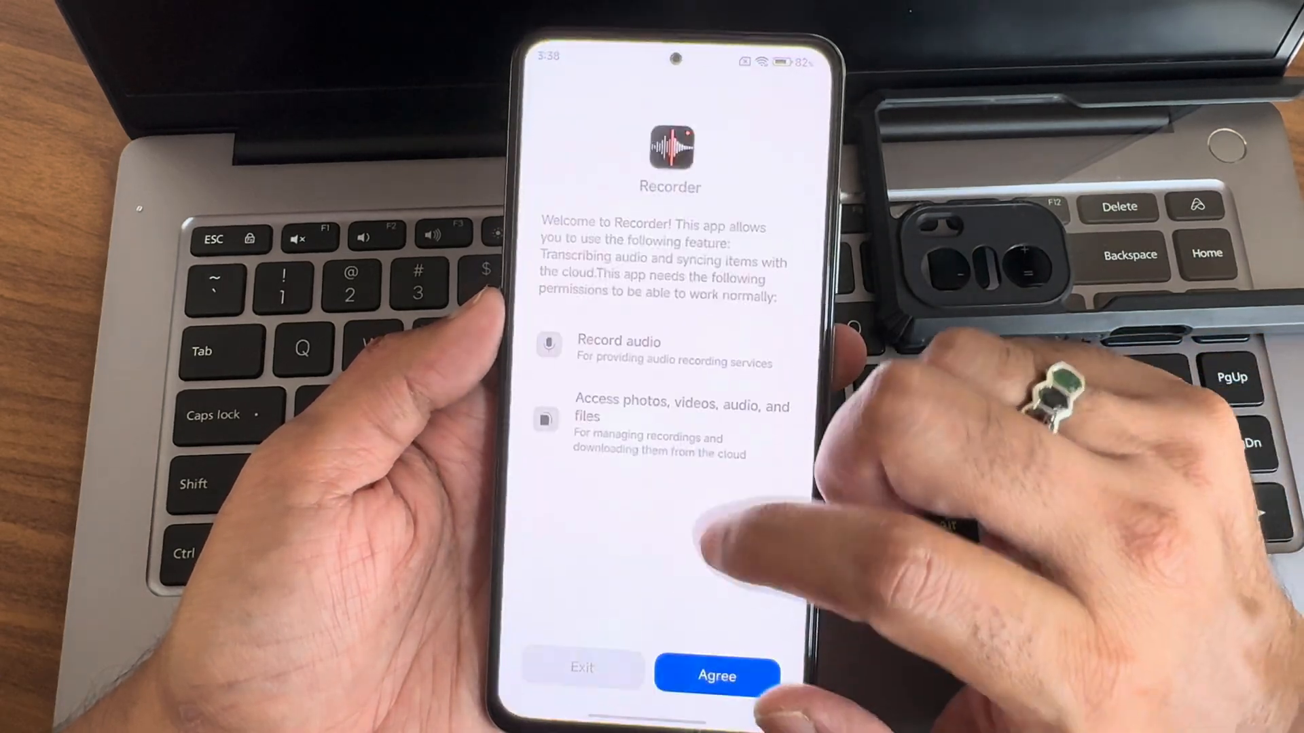